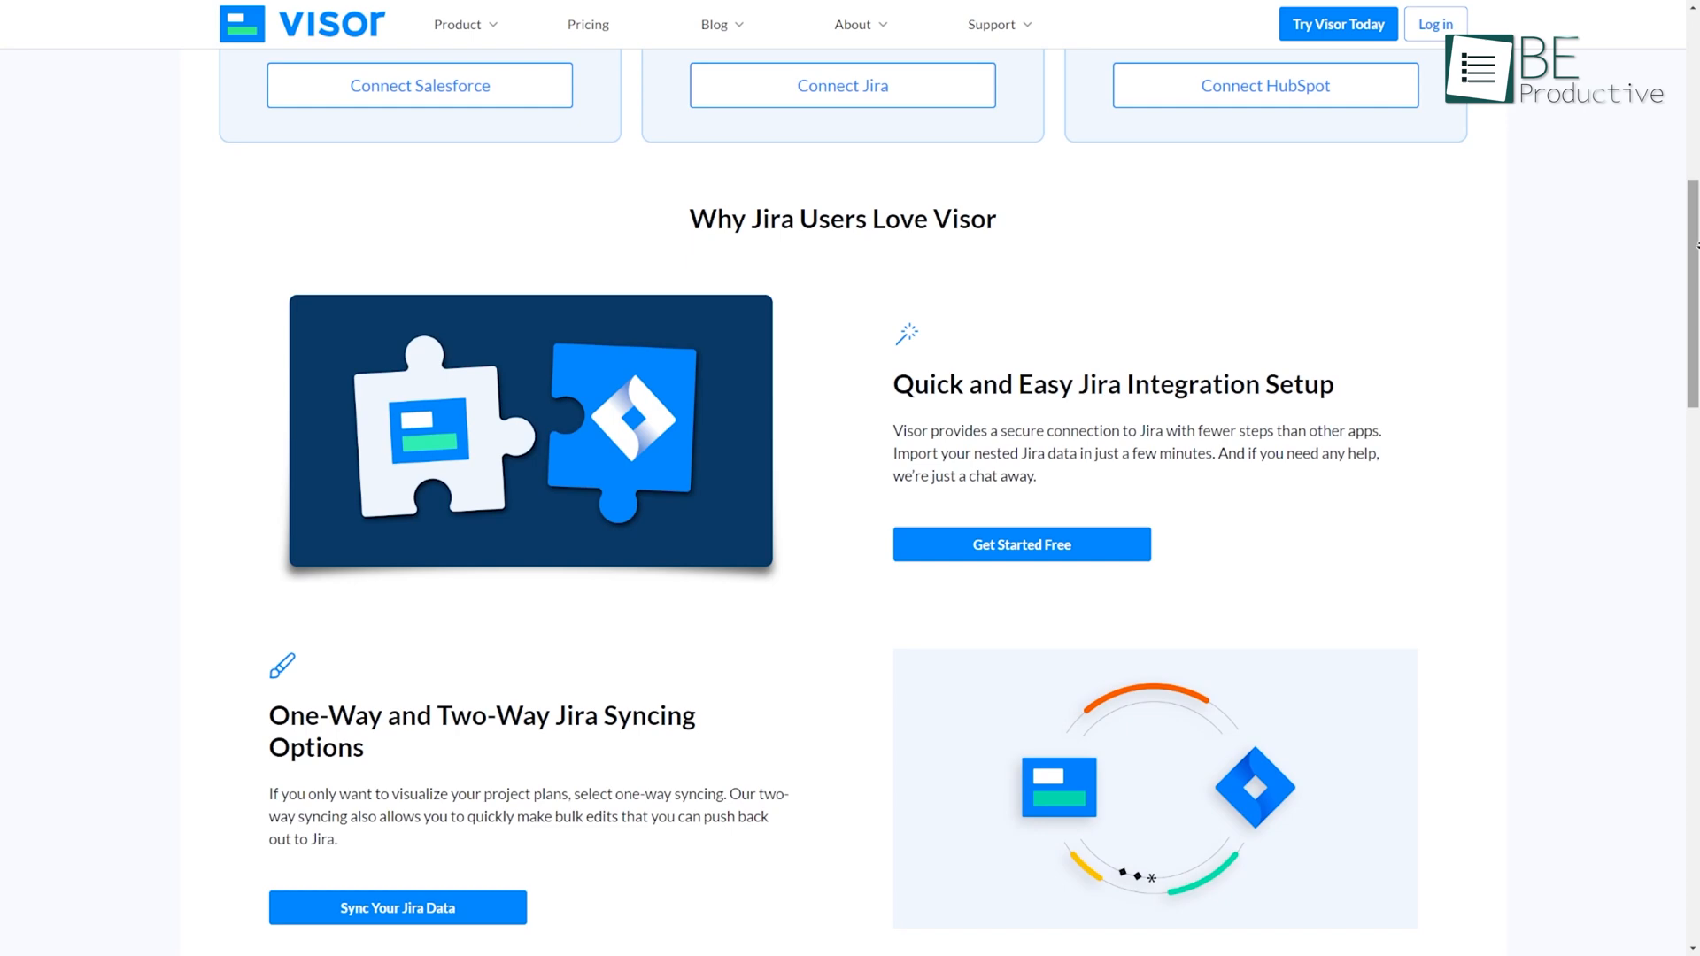
scroll(down, 3)
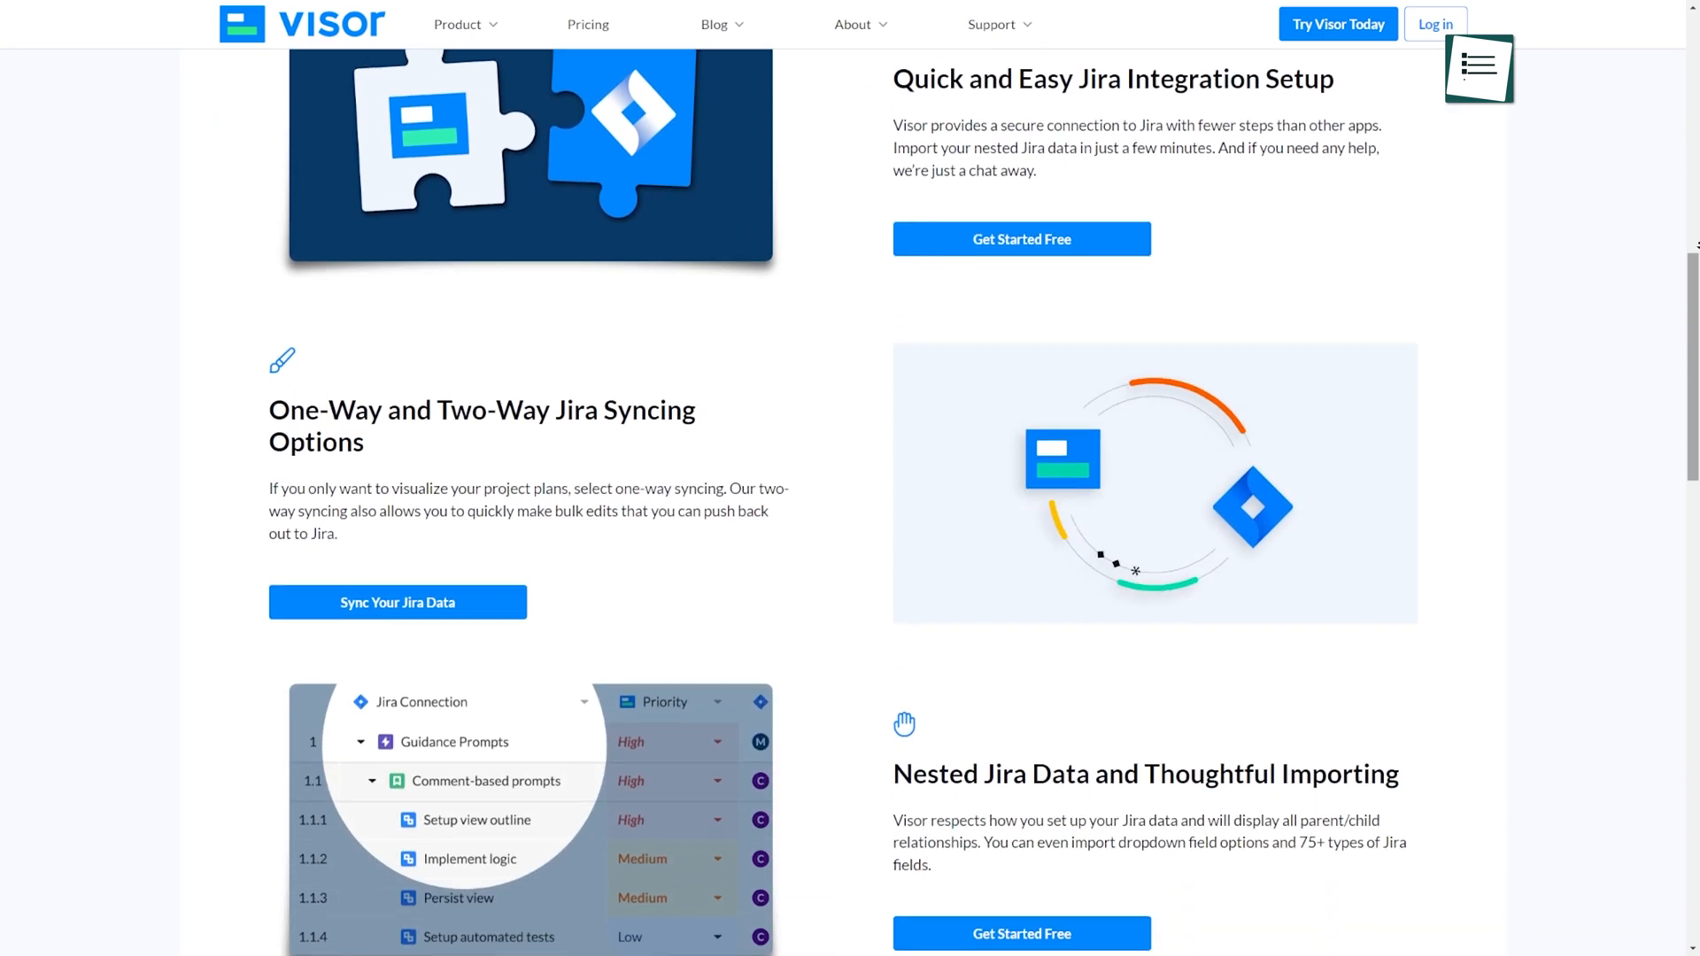
scroll(down, 3)
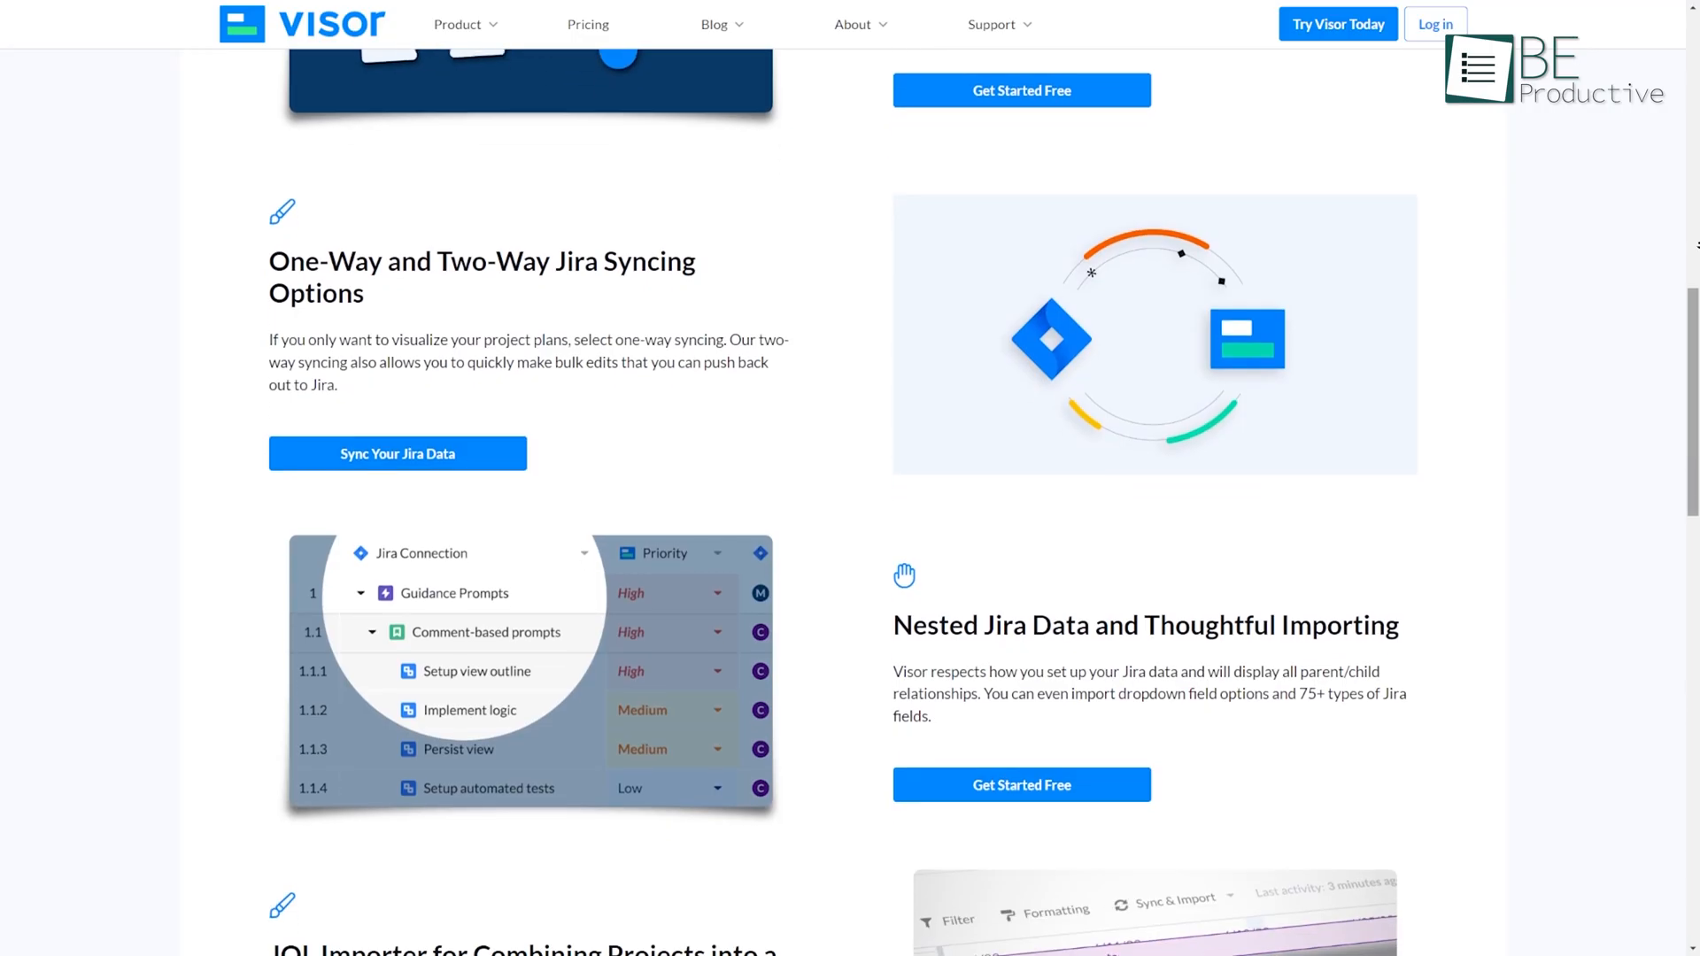
scroll(down, 3)
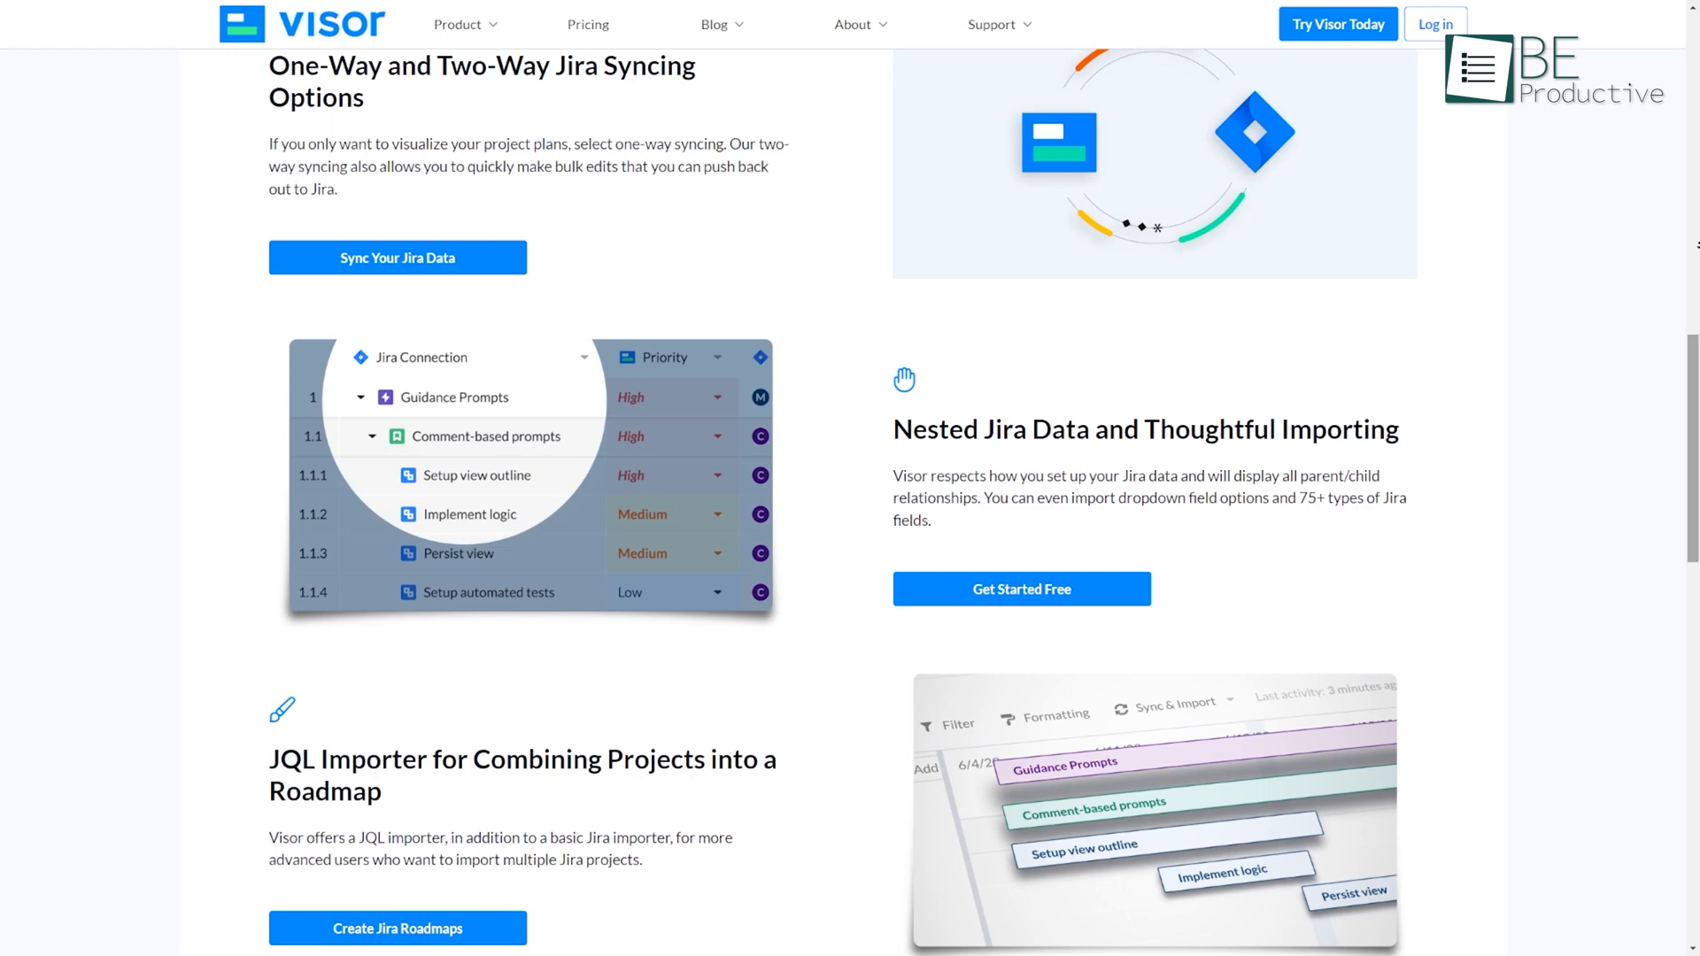
scroll(down, 3)
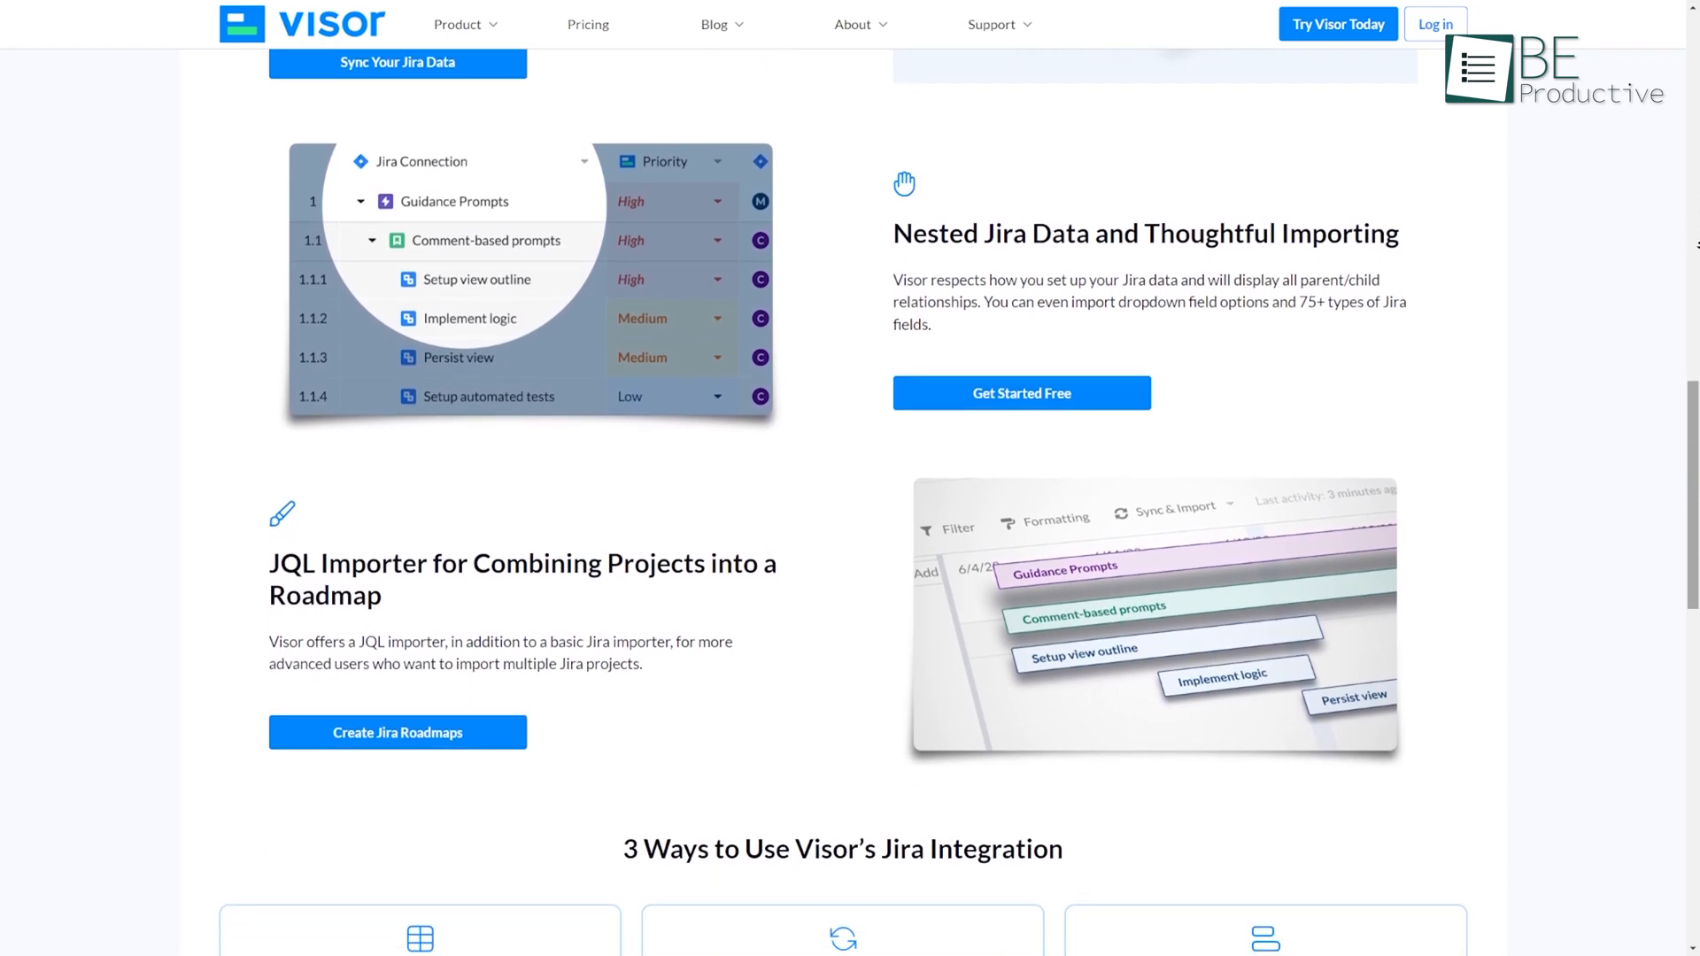
scroll(down, 3)
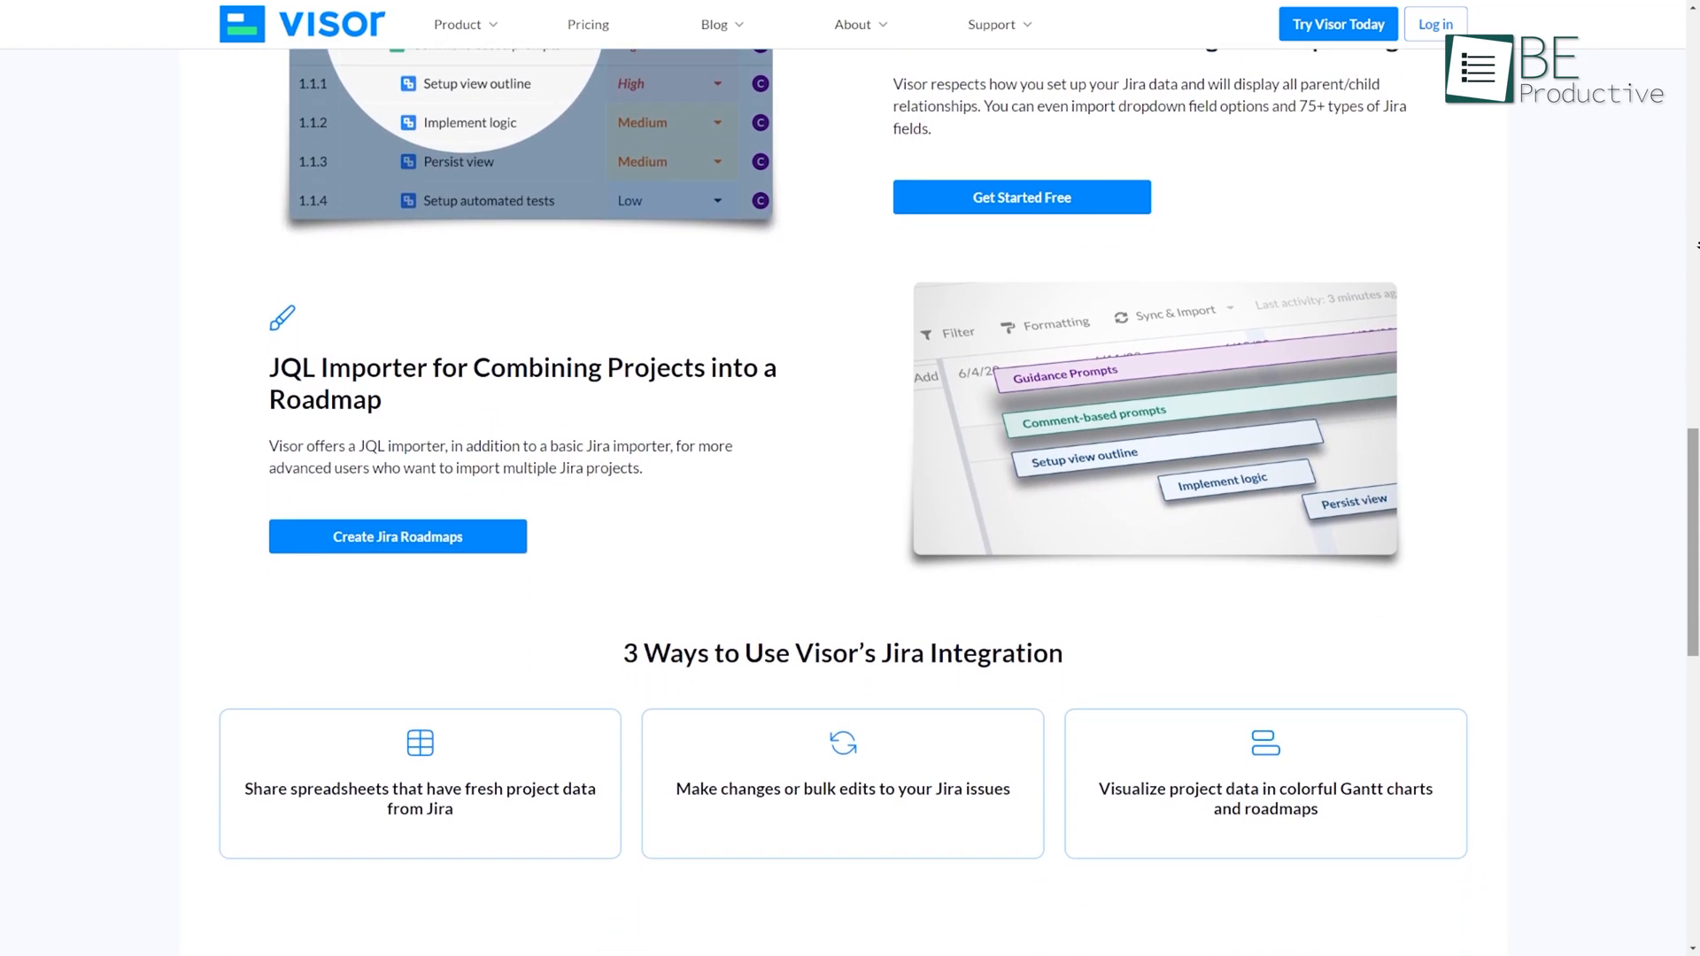